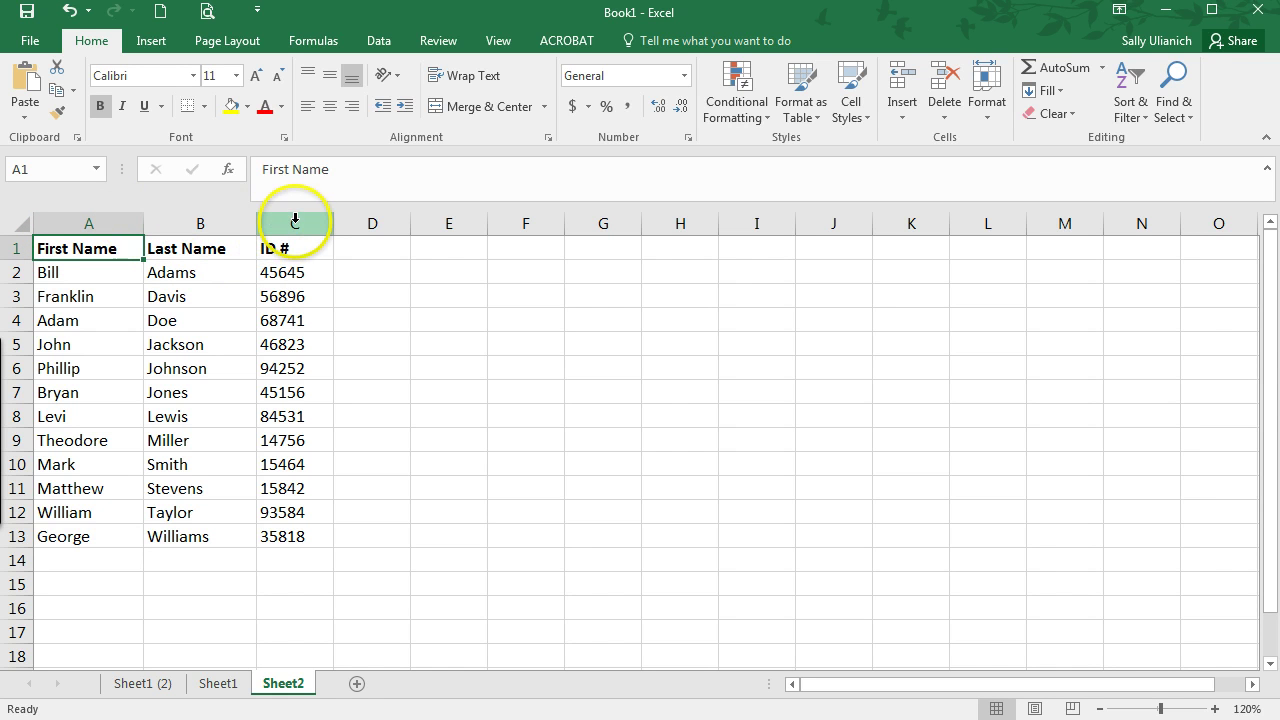
Step: Hide the ID # column C, leaving only First Name and Last Name visible
click(294, 224)
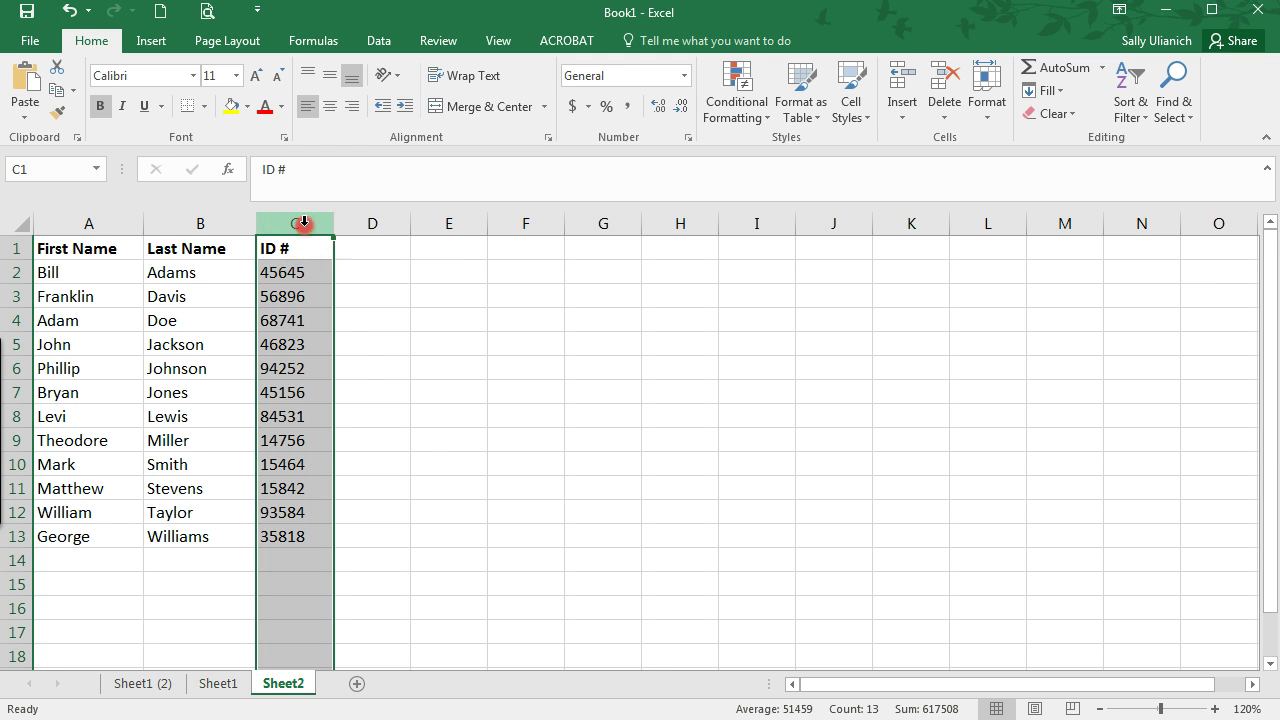
right_click(294, 222)
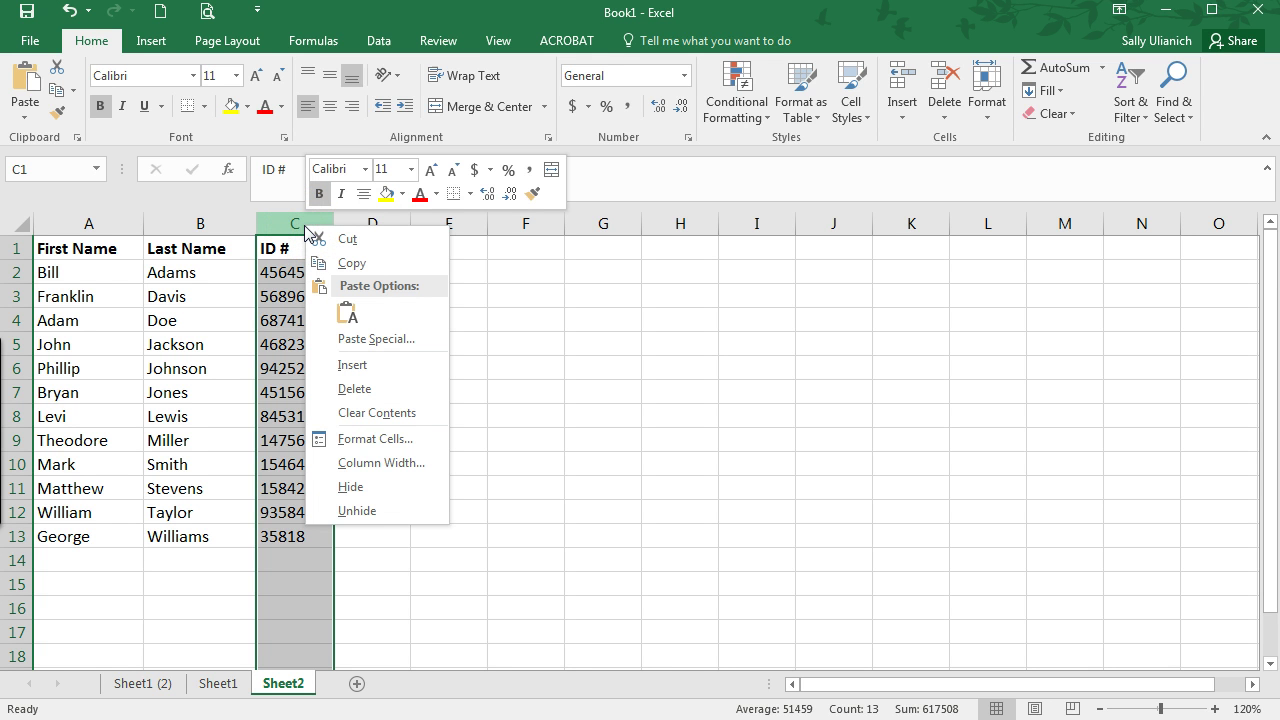
mouse_move(352, 488)
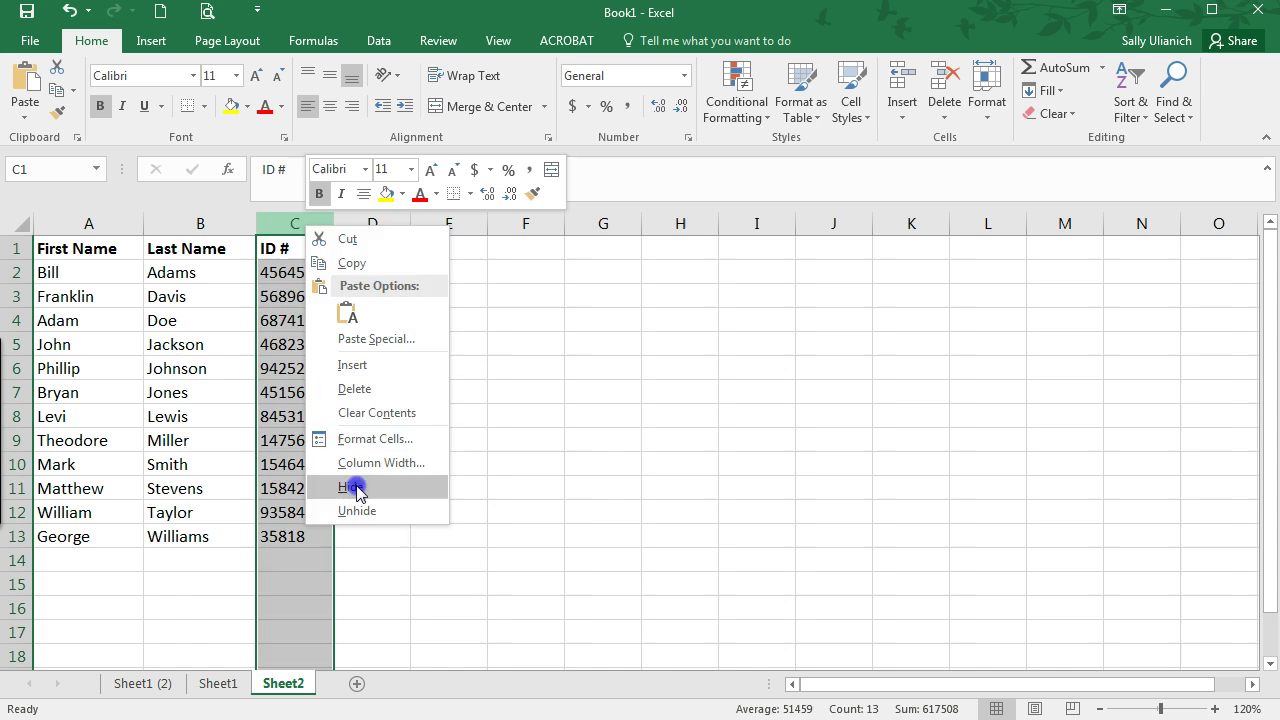
click(348, 488)
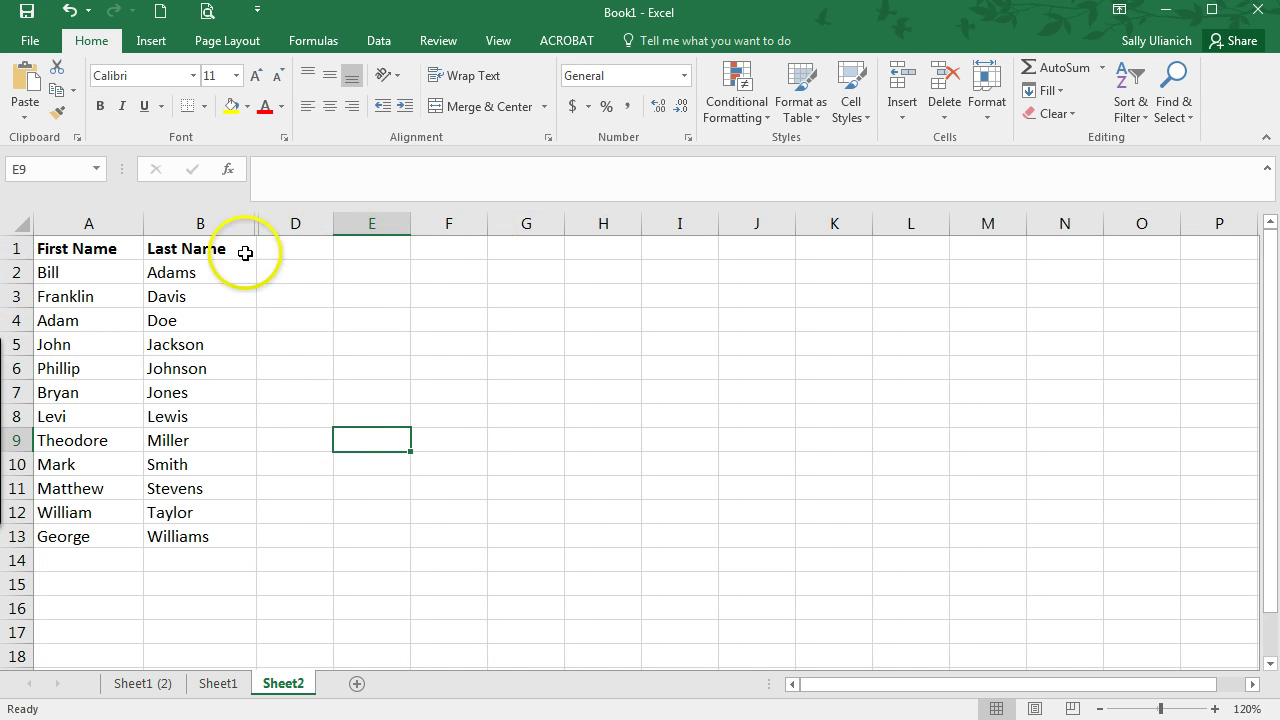
mouse_move(280, 278)
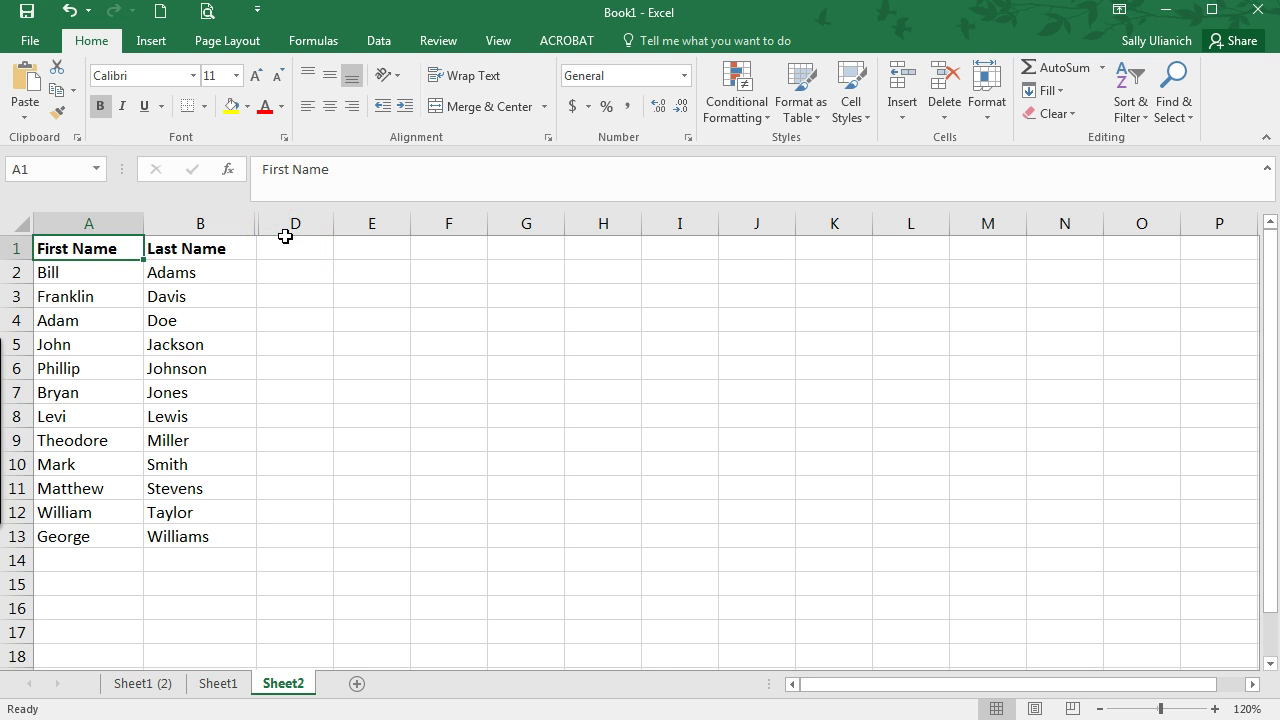
Step: Unhide column C by selecting columns B through D and choosing Unhide
click(296, 224)
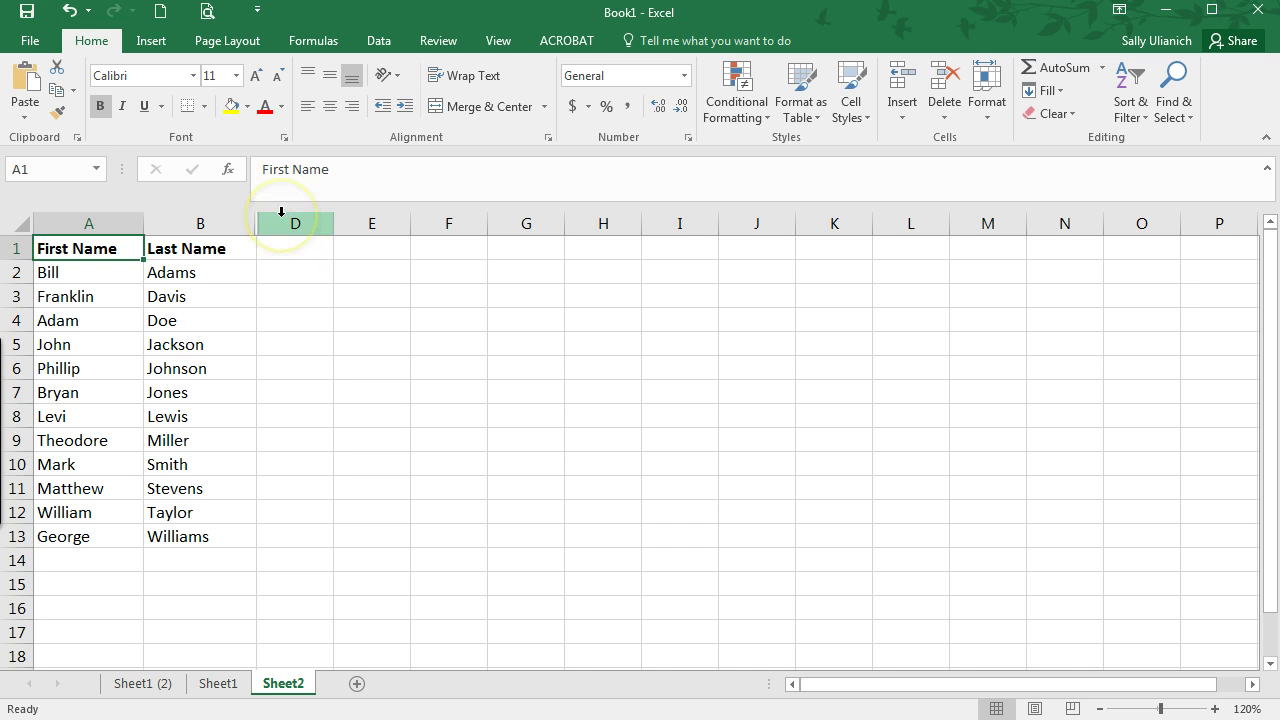
click(294, 222)
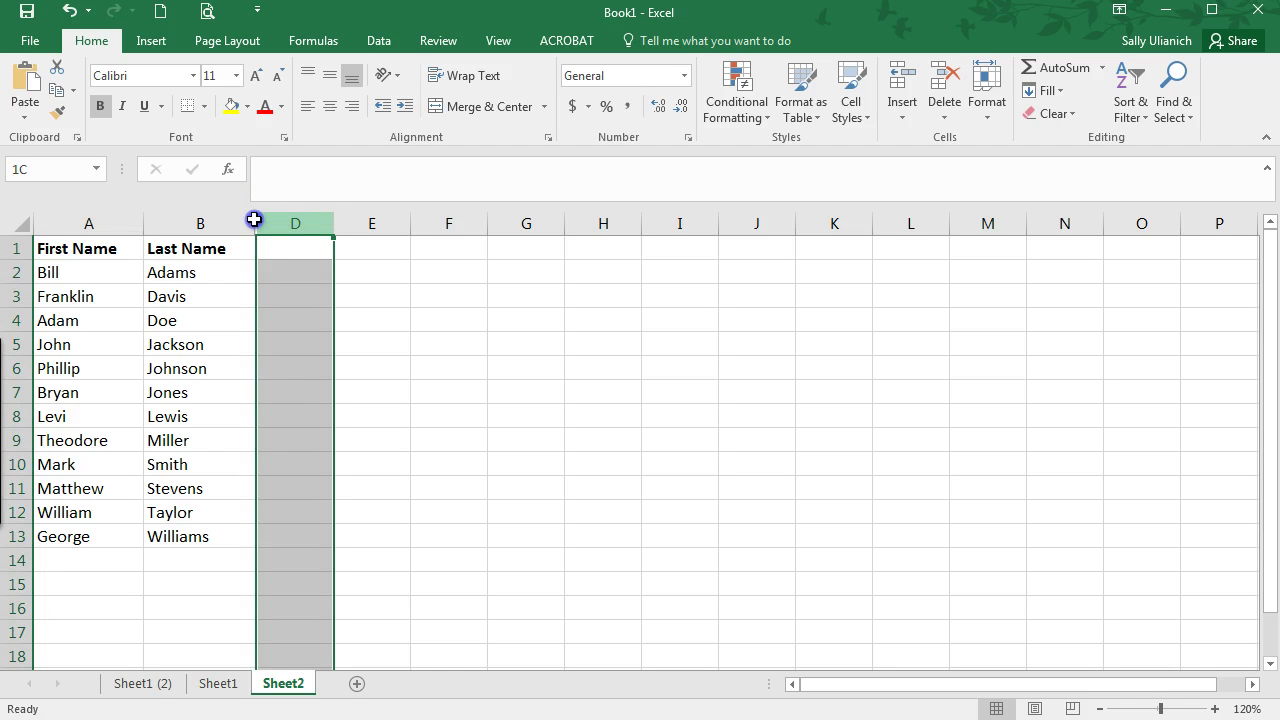
click(200, 224)
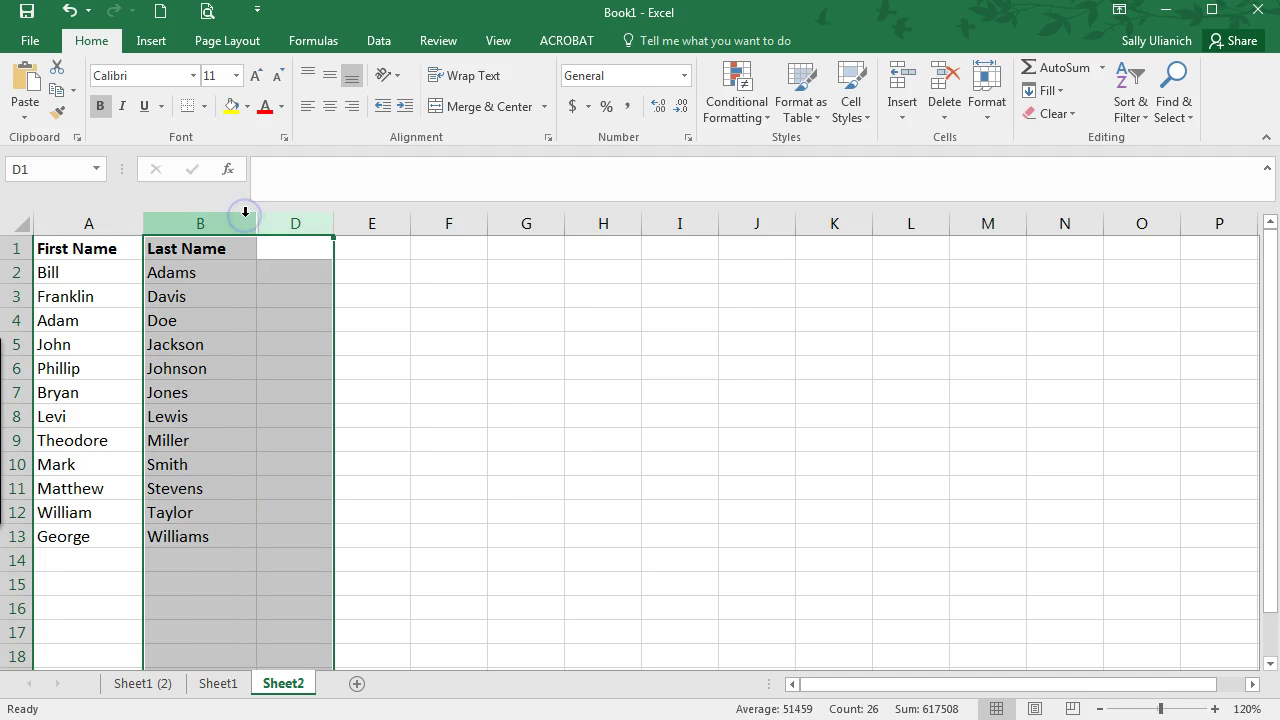
right_click(296, 224)
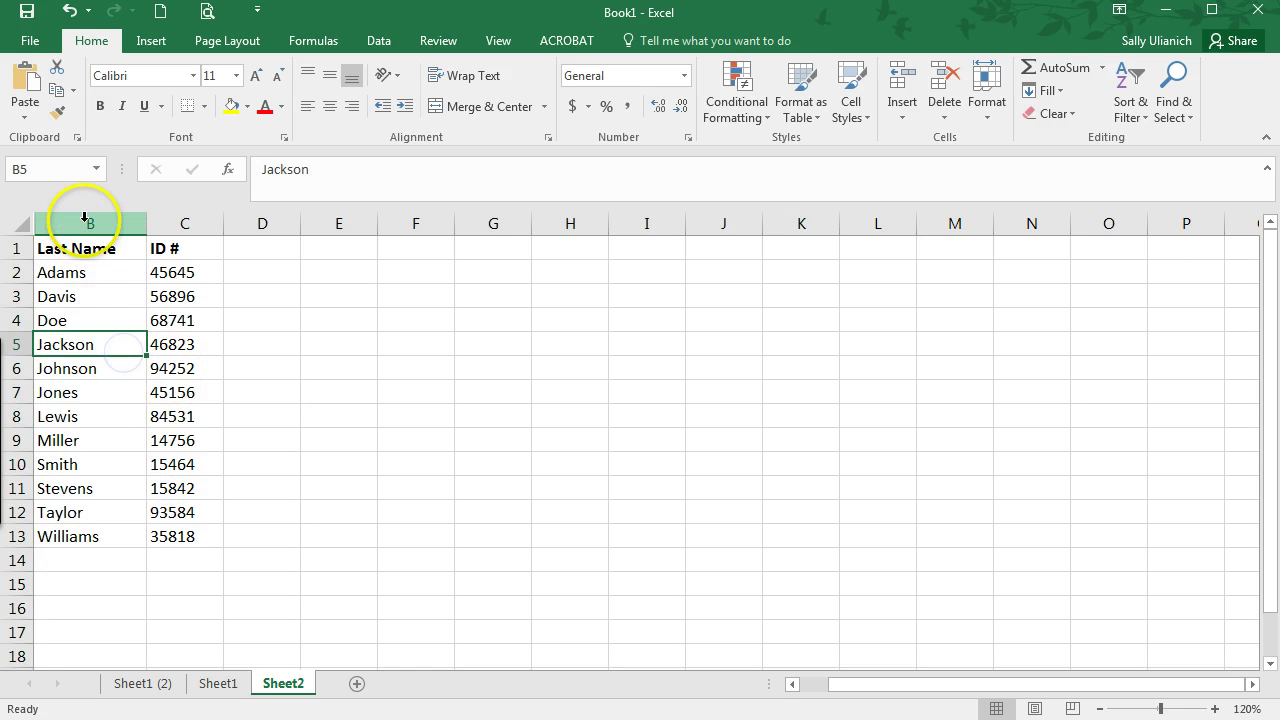
Step: Select column B next to the hidden First Name column A
click(88, 224)
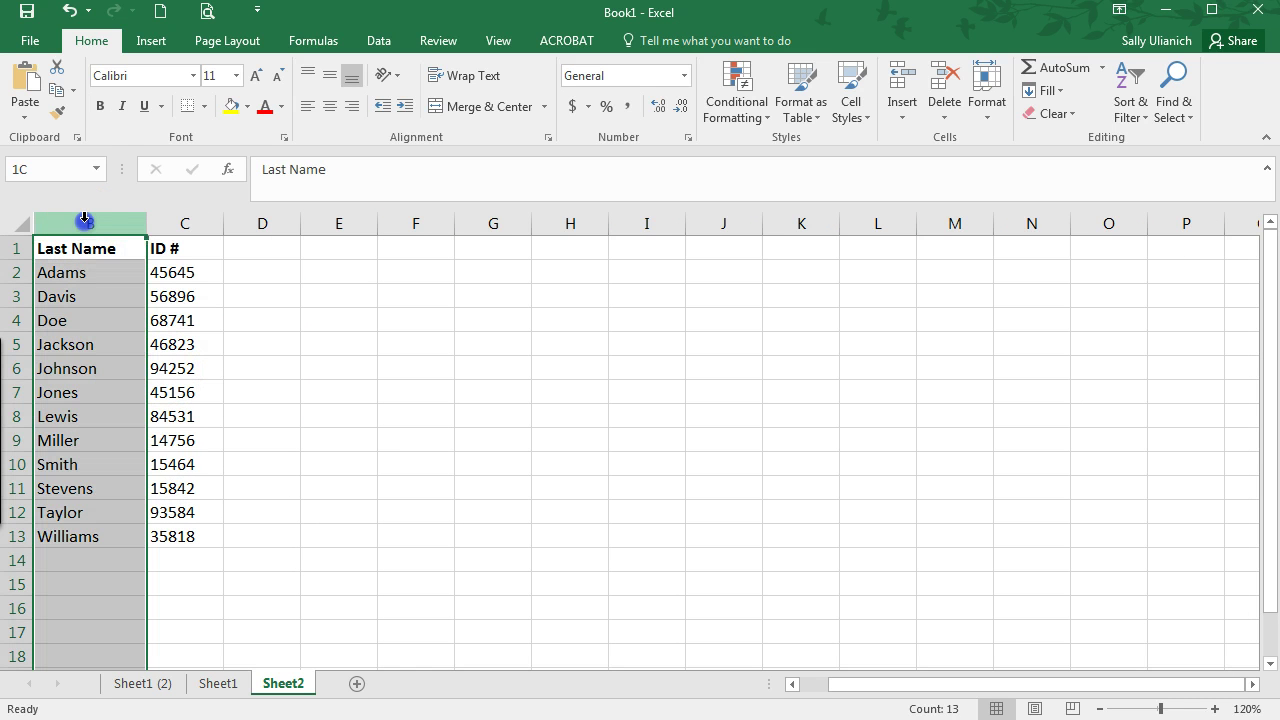